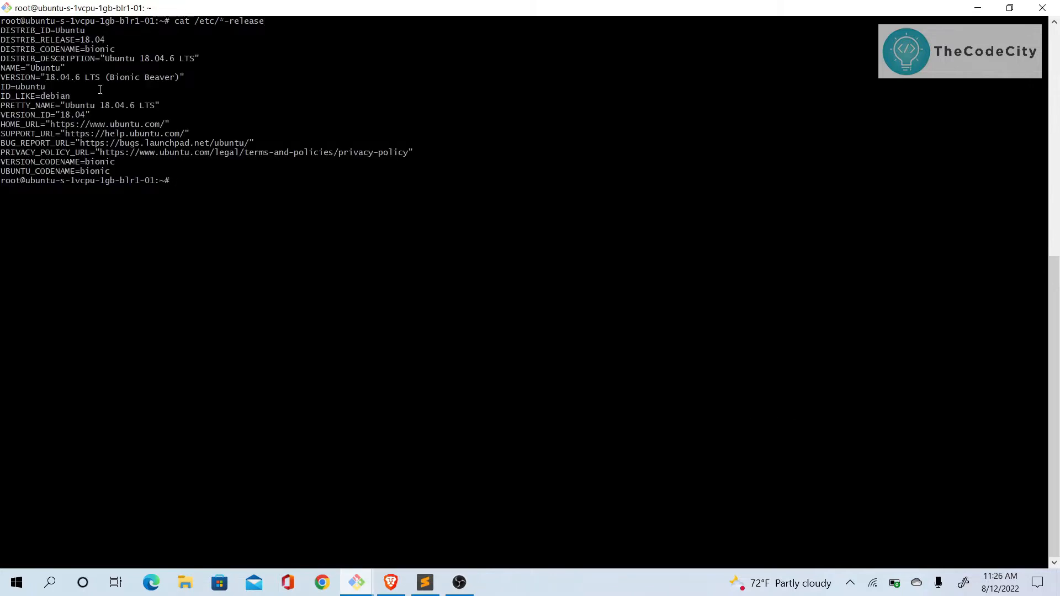
- Run sudo apt update on the server, which reports 45 upgradable packages
double_click(121, 76)
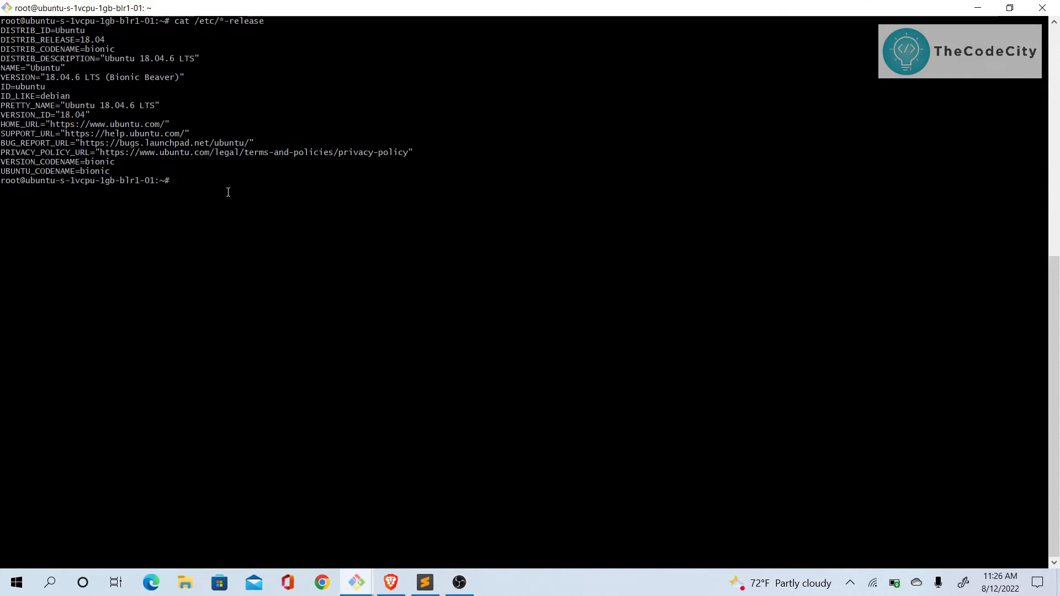
mouse_move(336, 348)
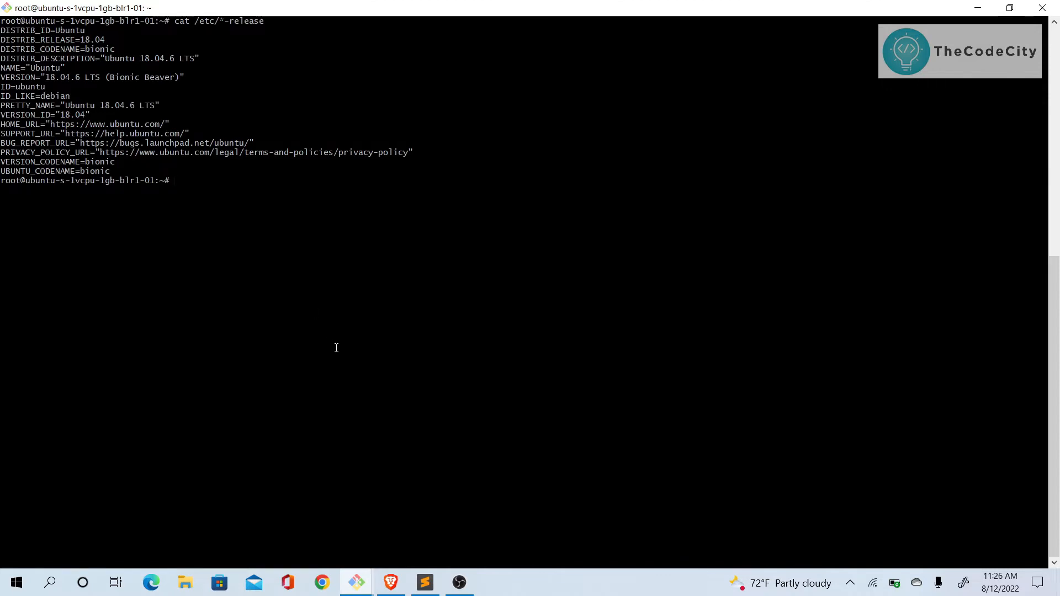
mouse_move(400, 483)
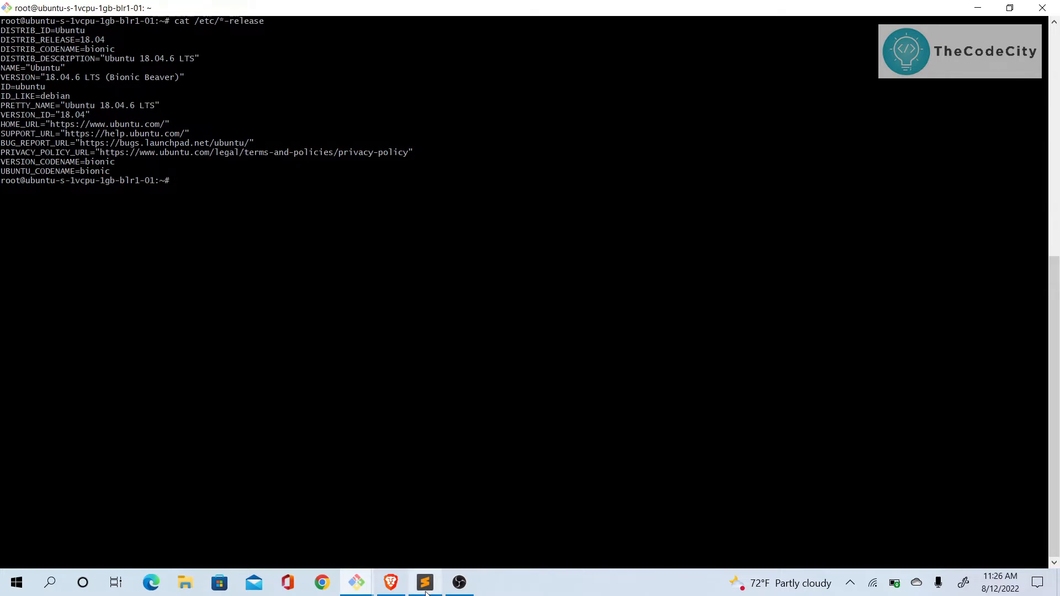
click(424, 582)
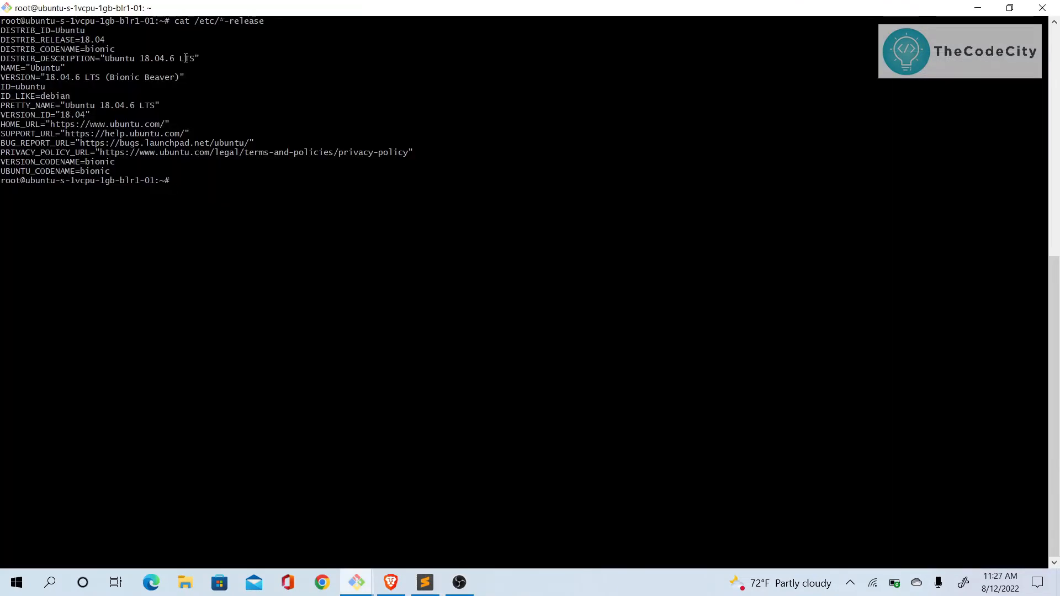
text(sudo apt update)
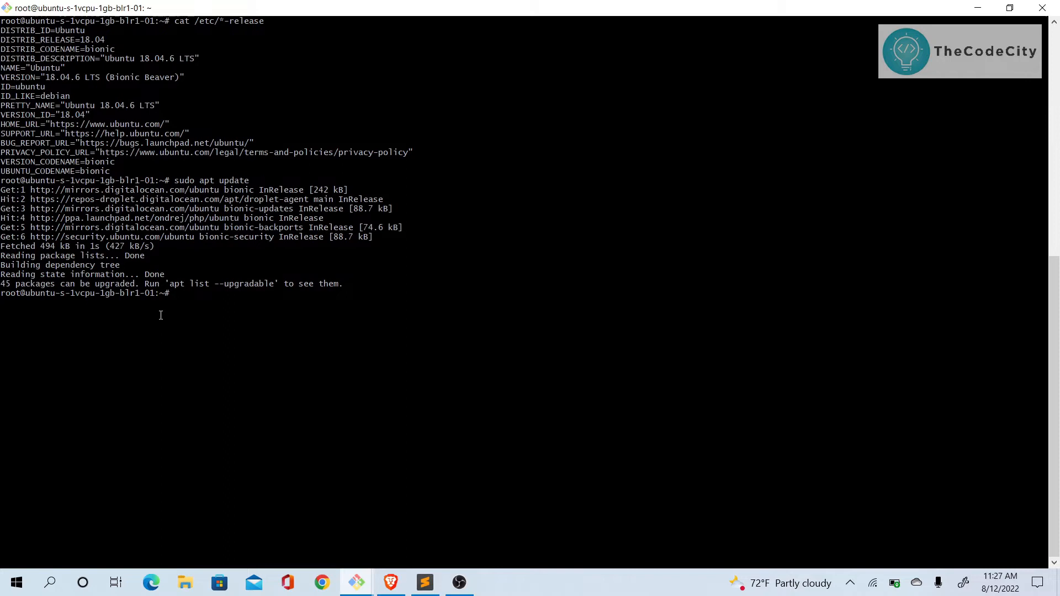
mouse_move(425, 582)
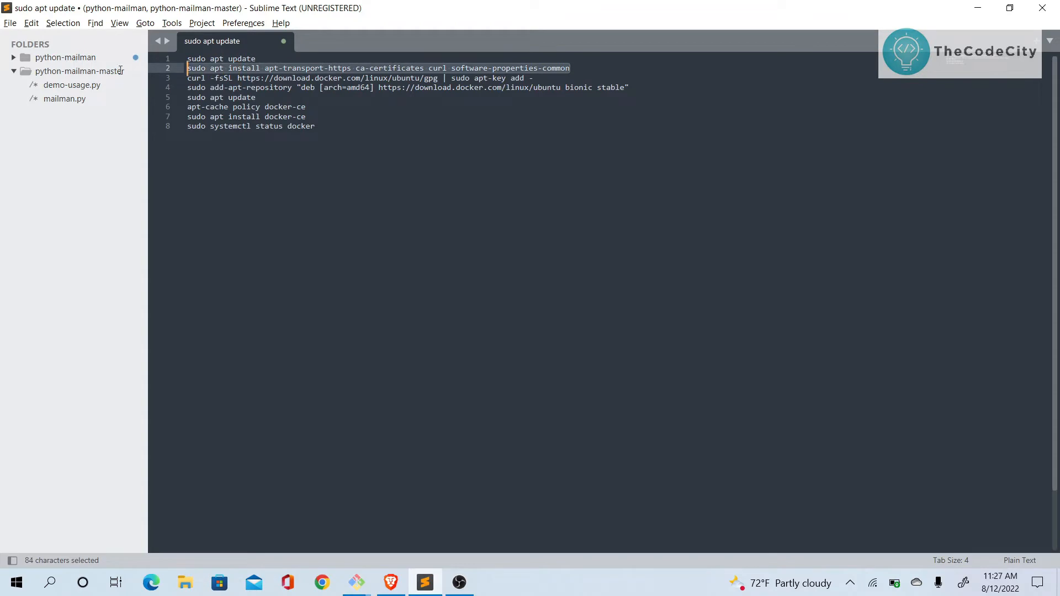
- Install HTTPS prerequisites, add Docker's GPG key and register the Docker bionic stable repository
click(355, 582)
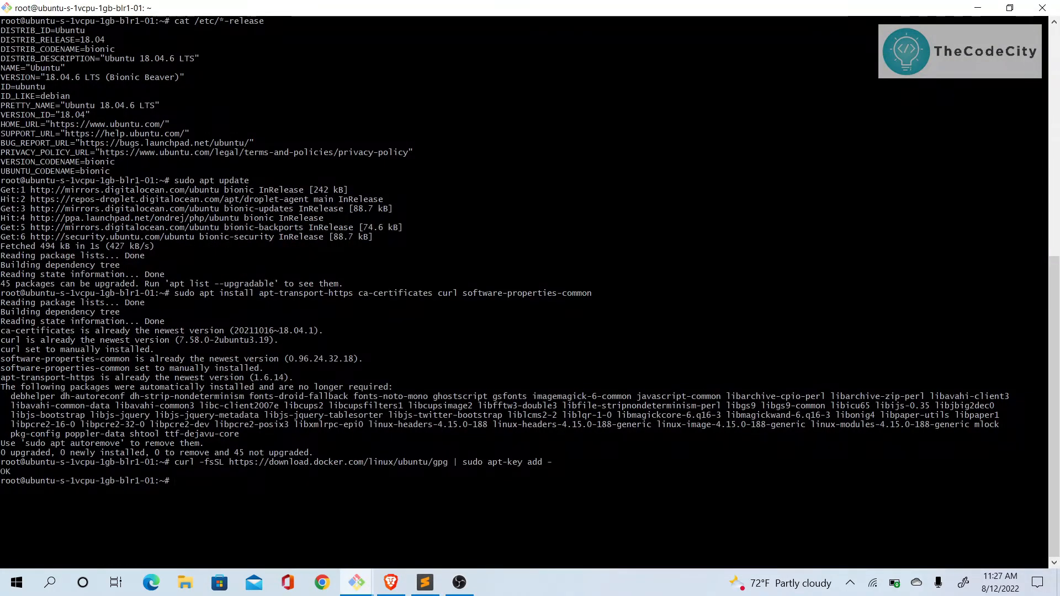
click(425, 581)
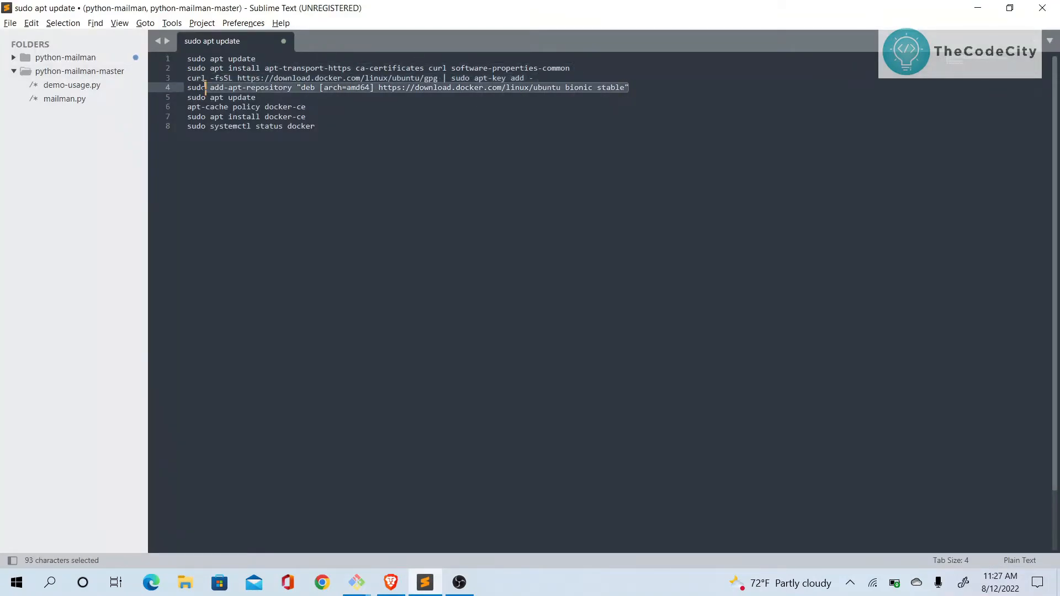
click(356, 587)
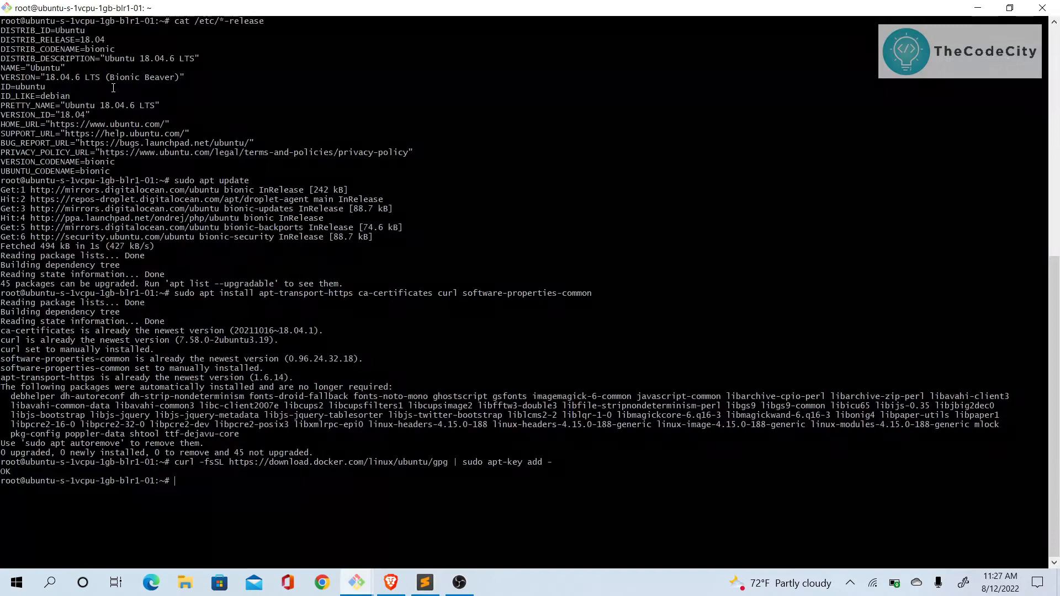
text(sudo add-apt-repository "deb [arch=amd64] https://download.docker.com/linux/ubuntu bionic stable")
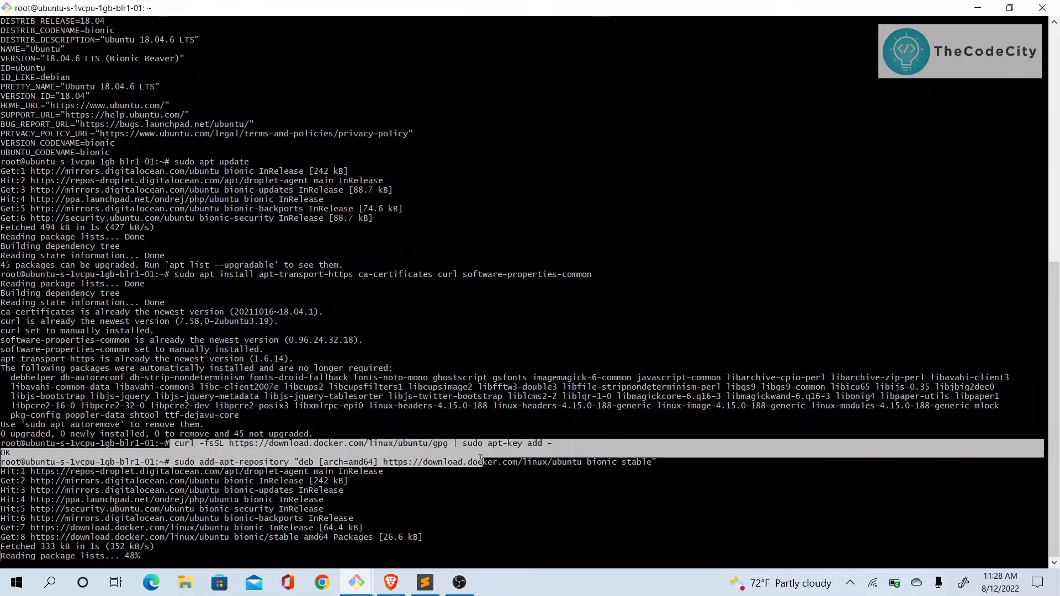
scroll(down, 3)
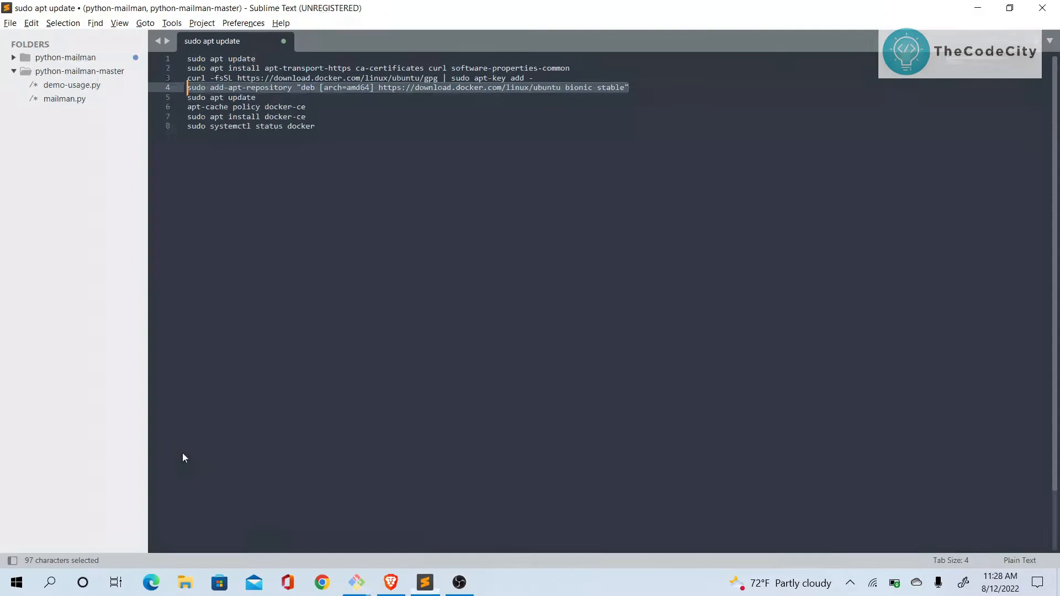
- Update package lists and check docker-ce policy, showing candidate 5:20.10.17~3-0~ubuntu-bionic
double_click(218, 97)
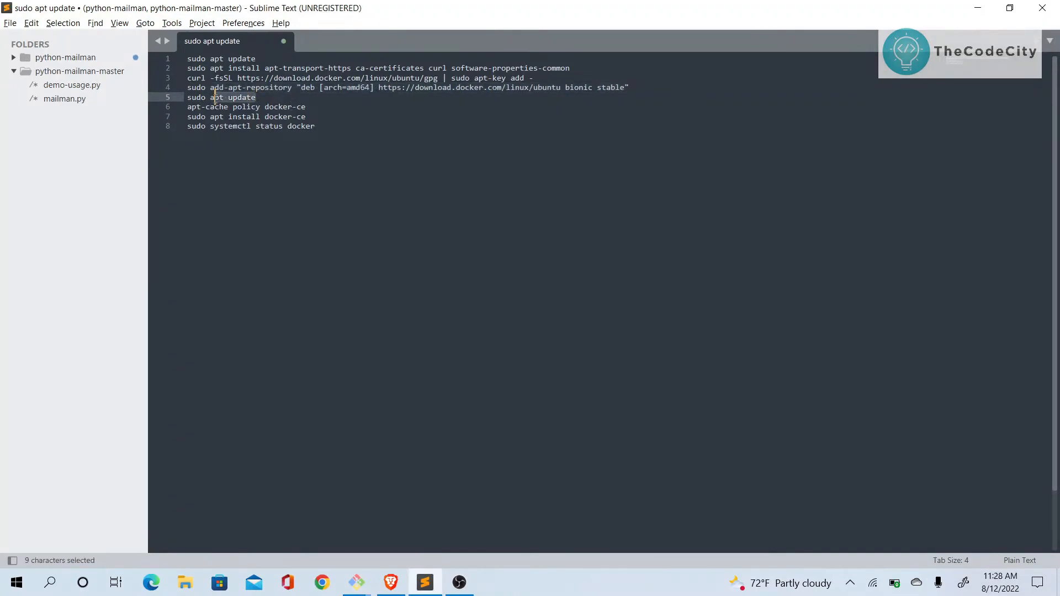
click(272, 87)
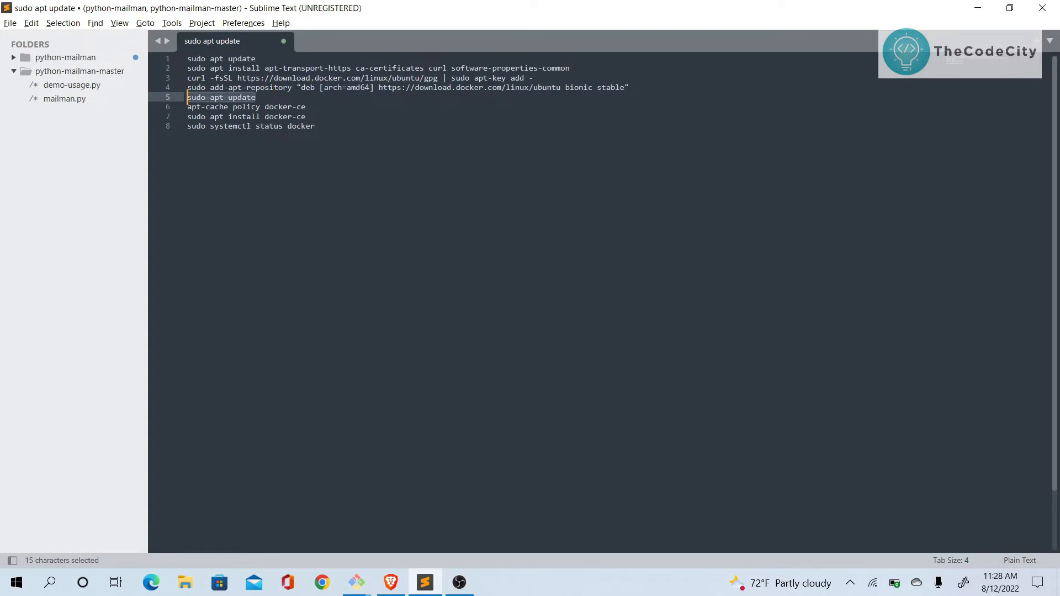
click(355, 581)
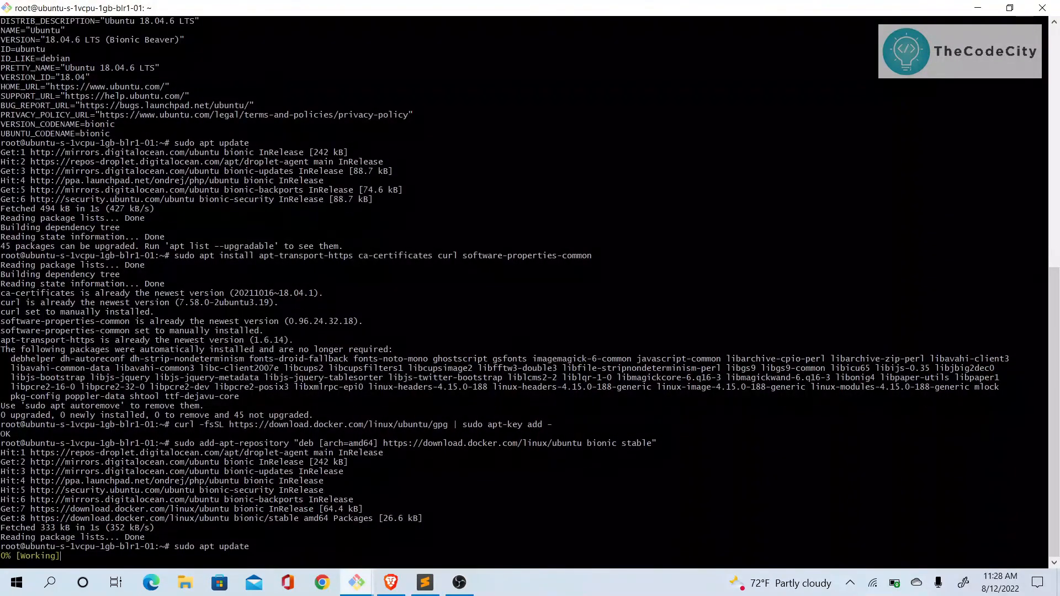
click(424, 582)
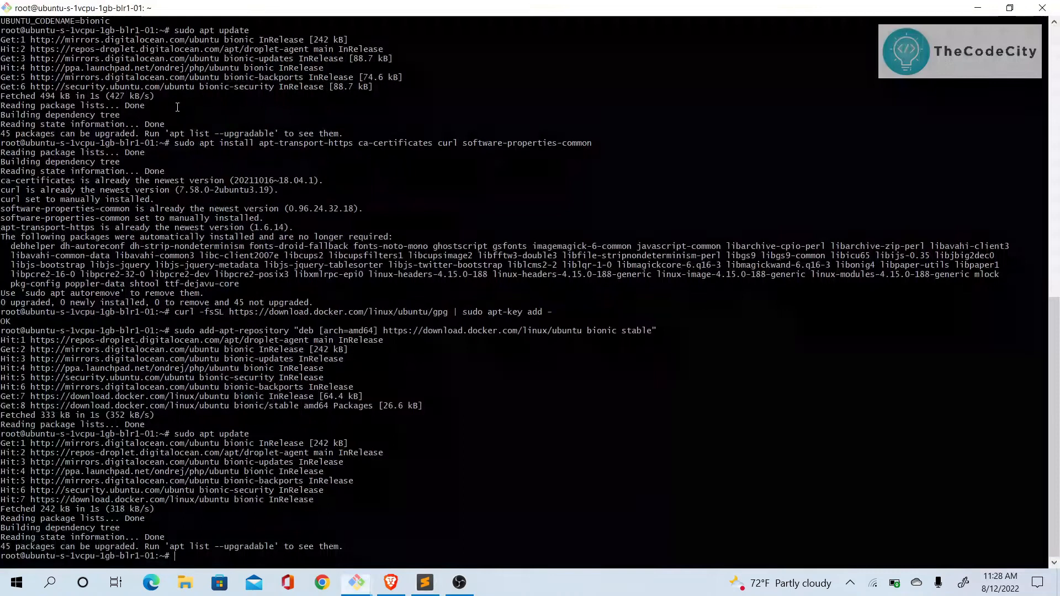
click(425, 582)
text(apt-cache policy docker-ce)
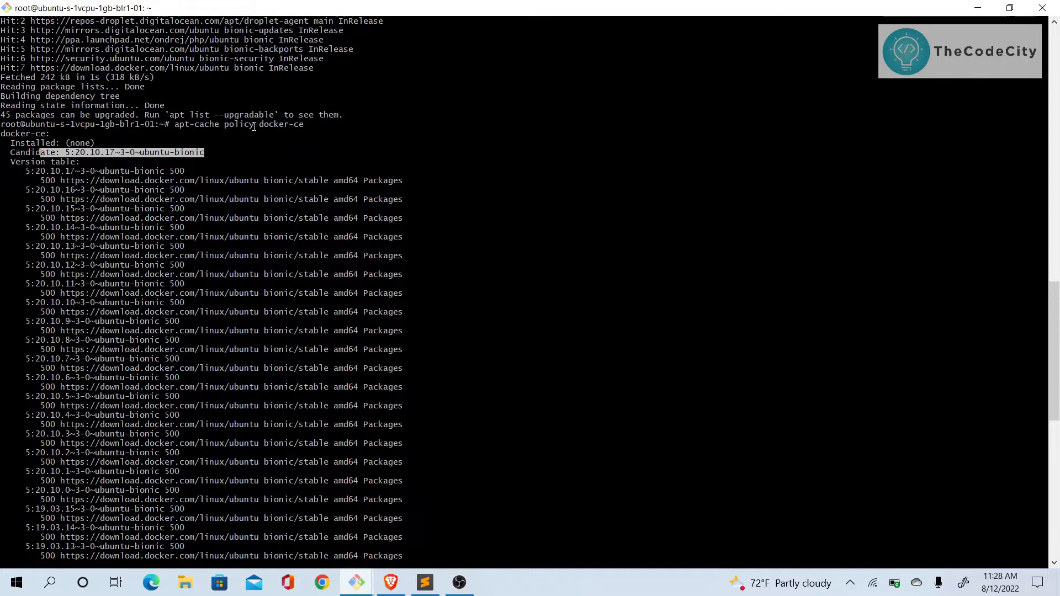
- Install docker-ce, docker-ce-cli and containerd.io, then confirm the docker service is active (running)
scroll(down, 3)
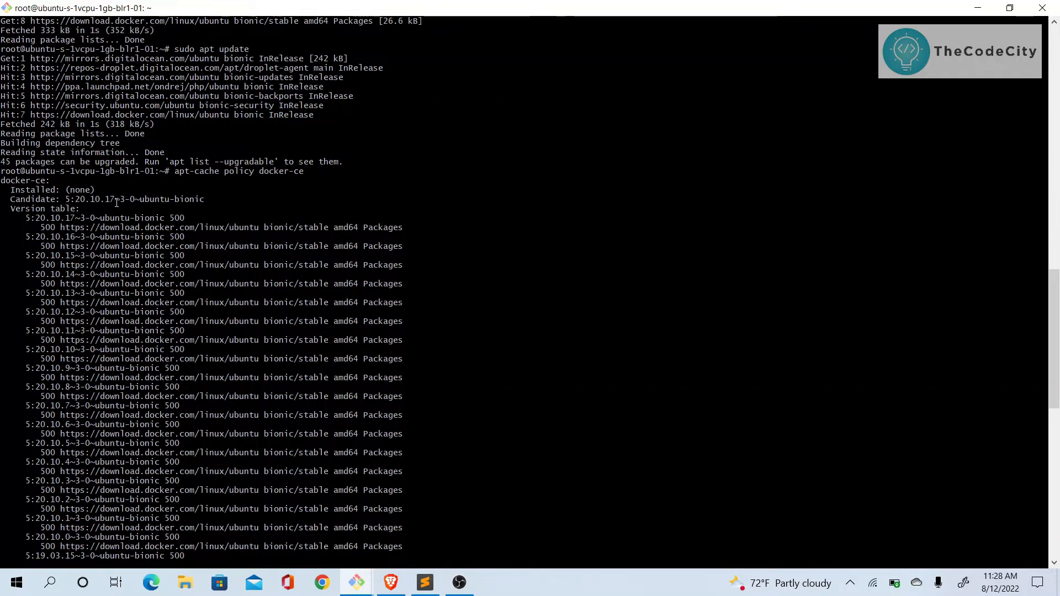
key(alt+tab)
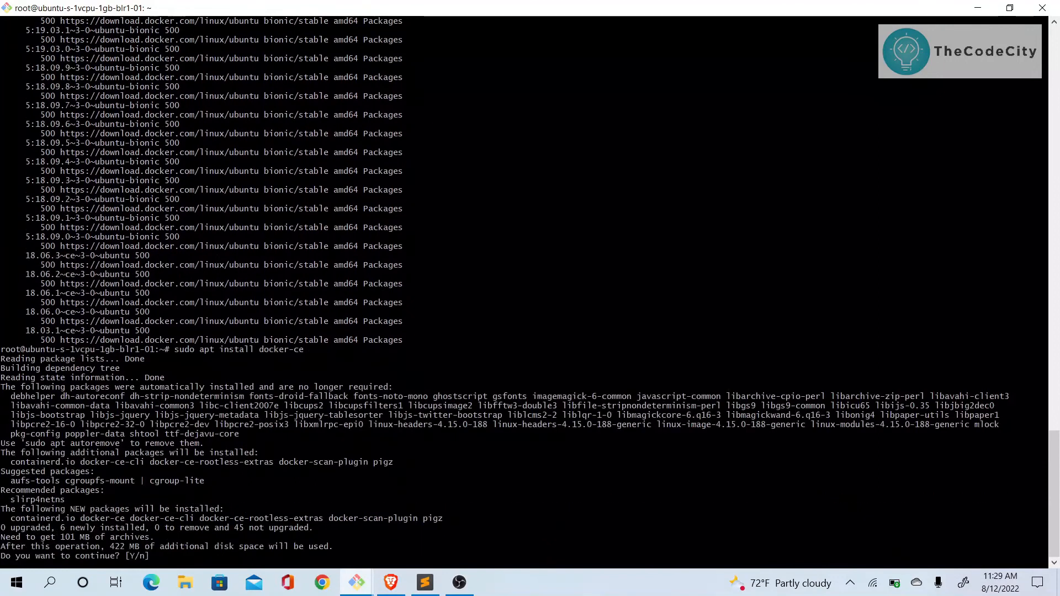
text(y)
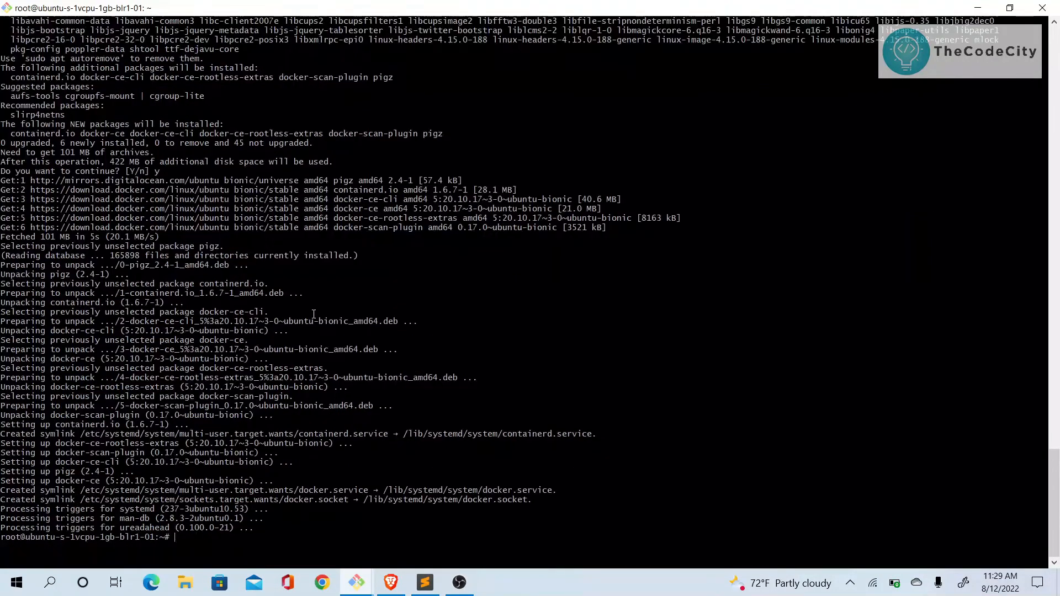
click(424, 582)
text(sudo systemctl status docker)
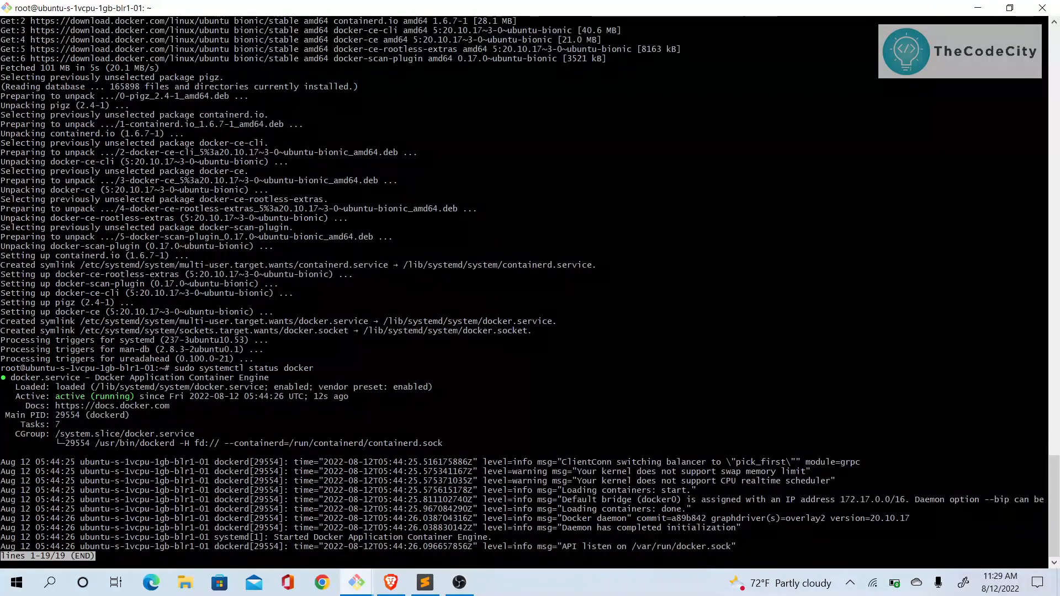
- Enable Docker at boot, try 'docker compose' (not a docker command), and clear the screen
text(clear)
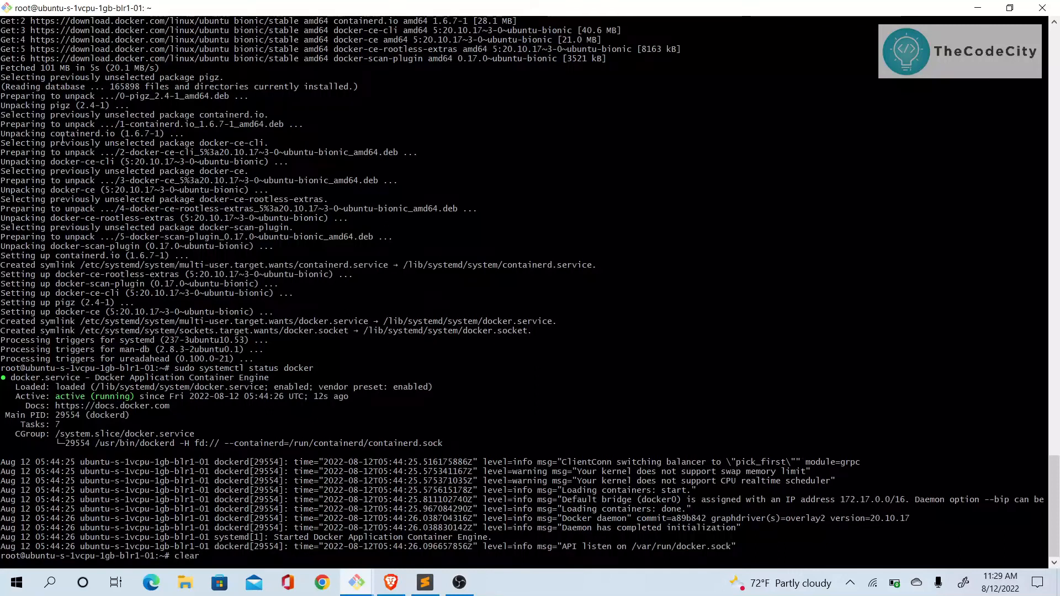
text(systemctl enable)
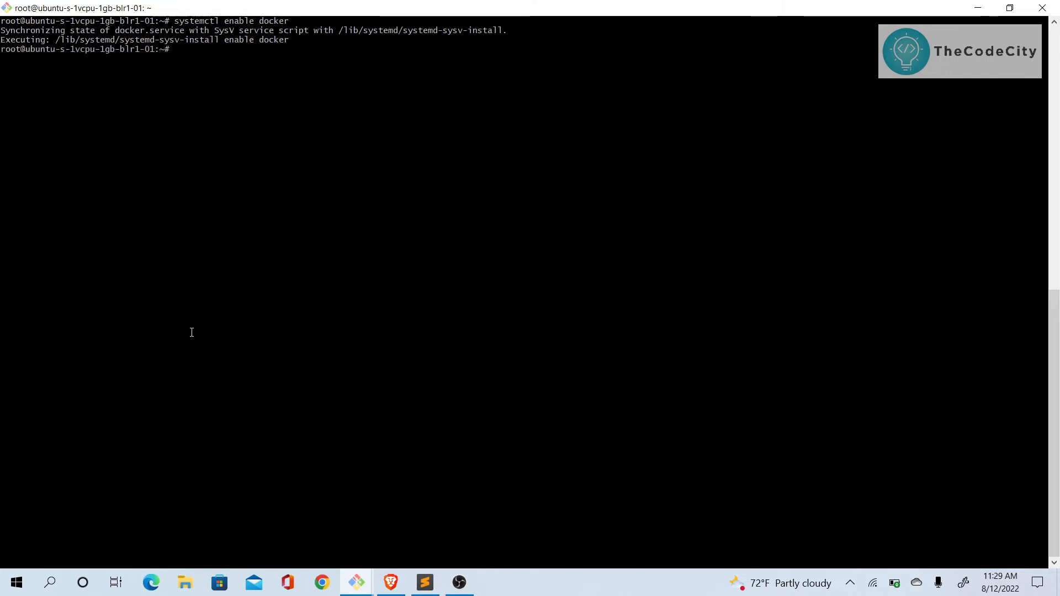
text(docker compose)
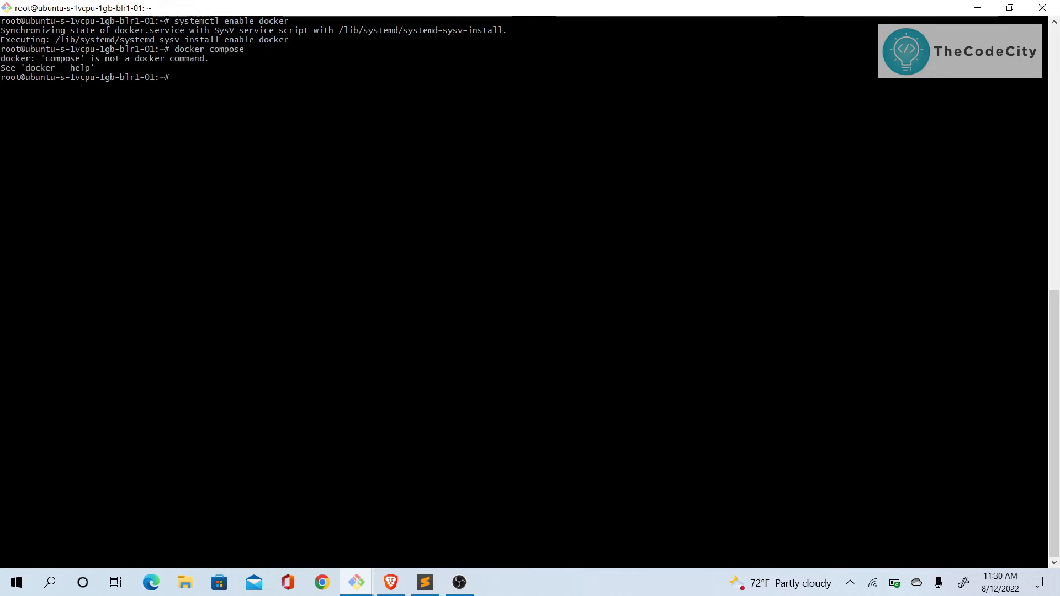
text(docker-compose)
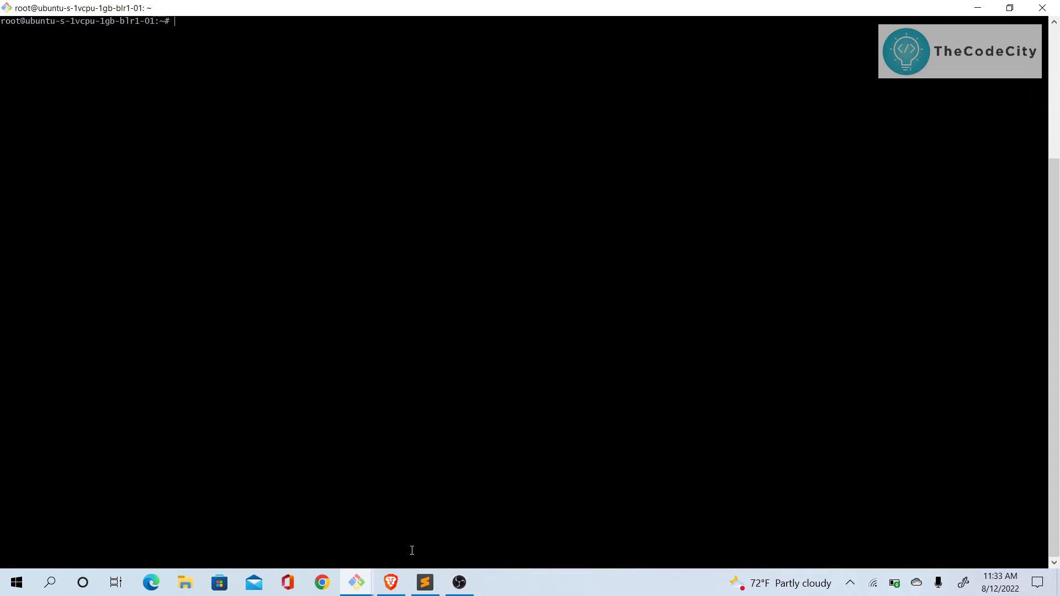
- Download docker-compose 1.29.2 (12.1M) to /usr/local/bin and try running it, getting 'Permission denied'
click(424, 582)
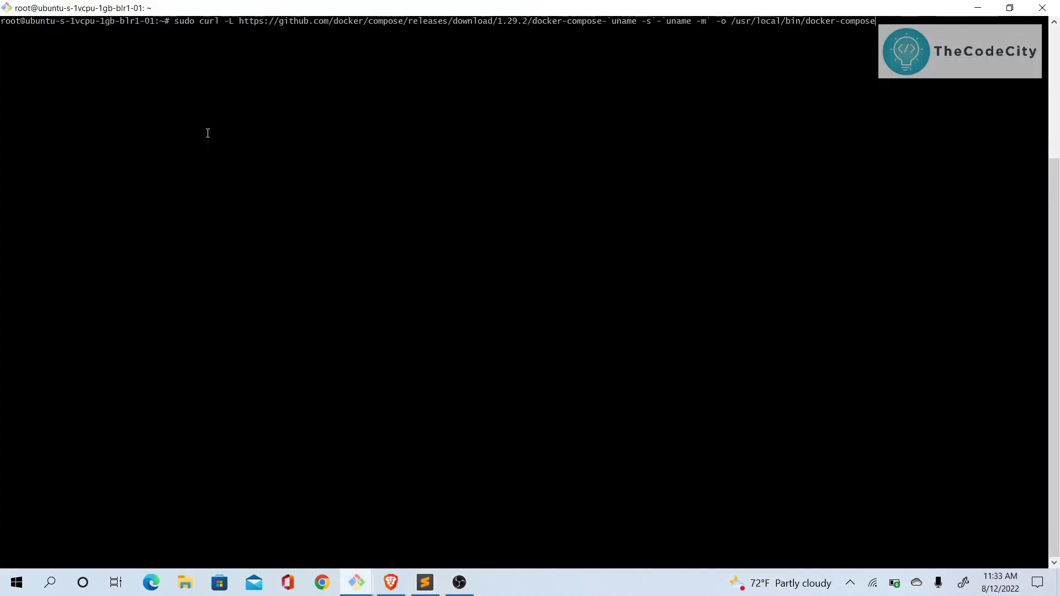
mouse_move(239, 17)
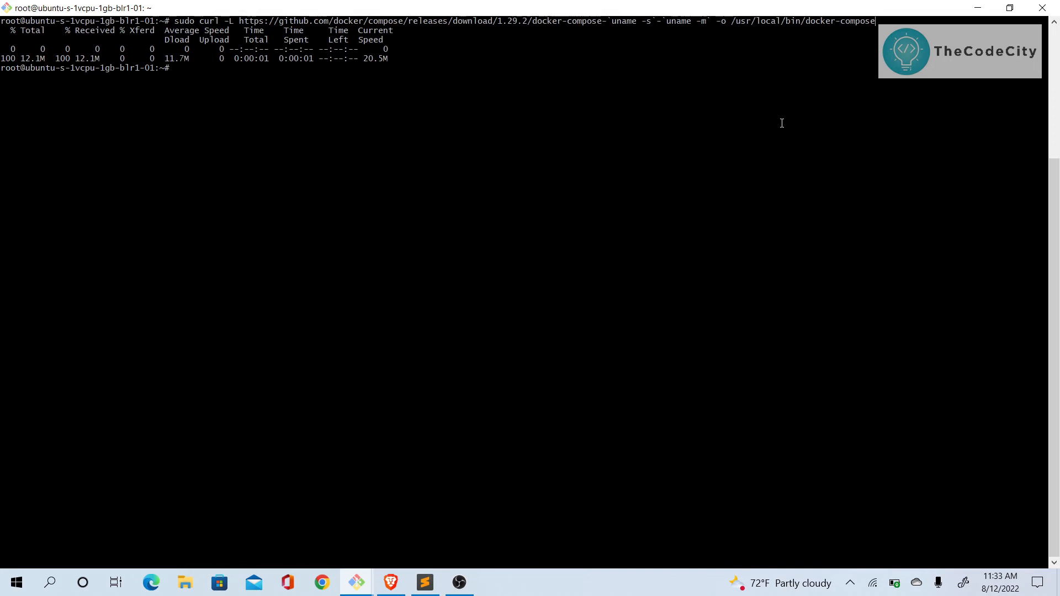
text(docker-)
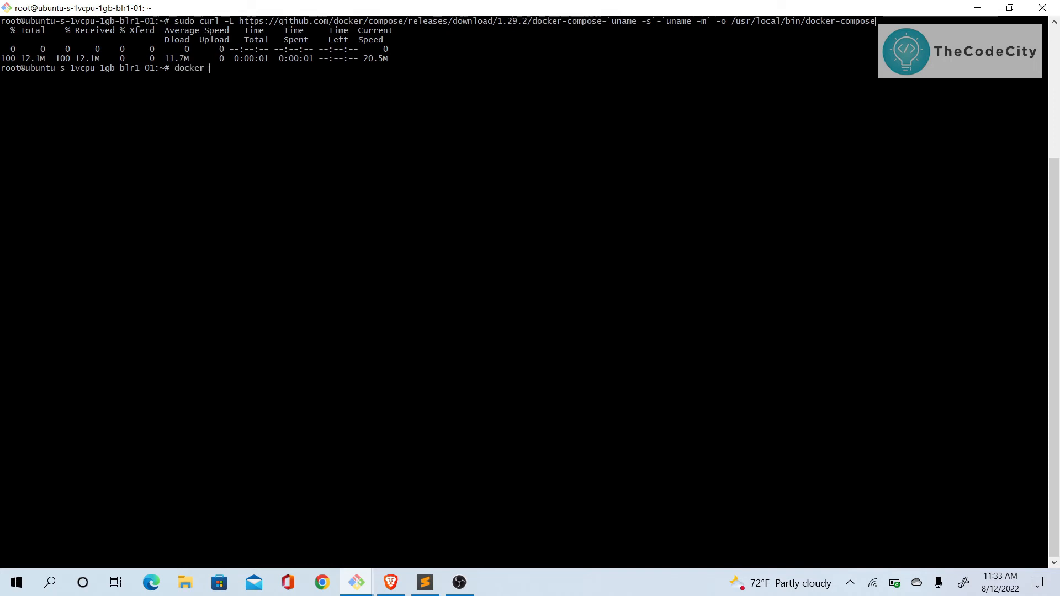
text(componse)
text(sudo docker-compose)
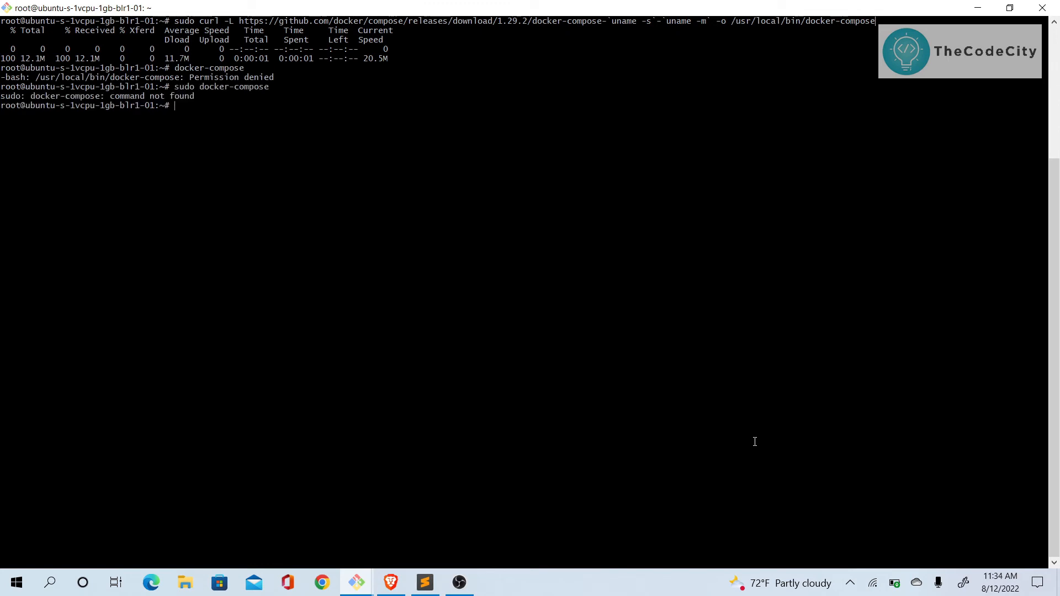
- Make /usr/local/bin/docker-compose executable with chmod +x and clear the terminal
text(sudo chmod +x /usr/local/bin/docker-compose)
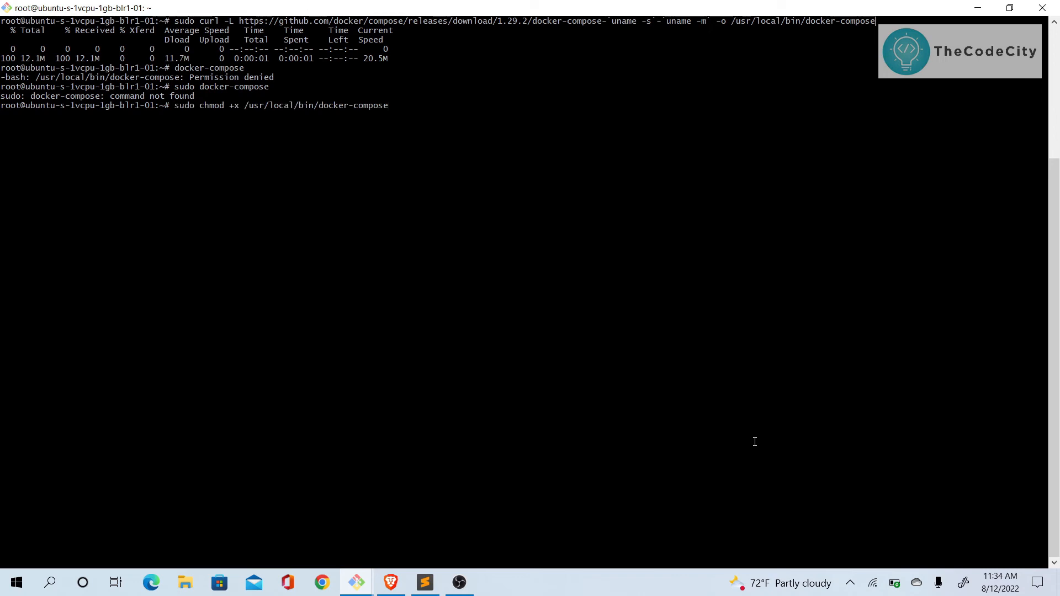
mouse_move(397, 260)
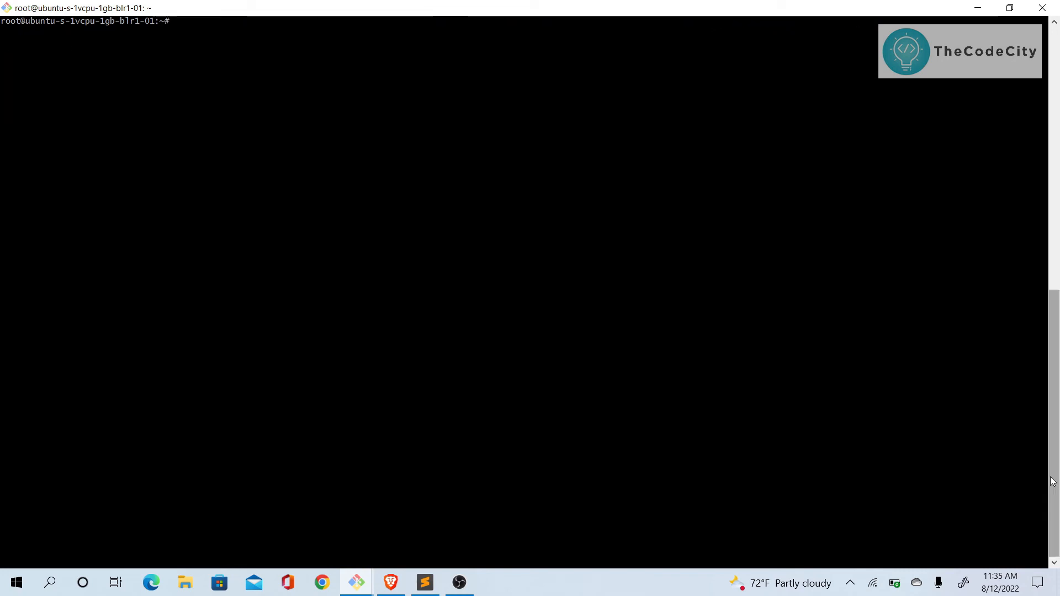
text(docker)
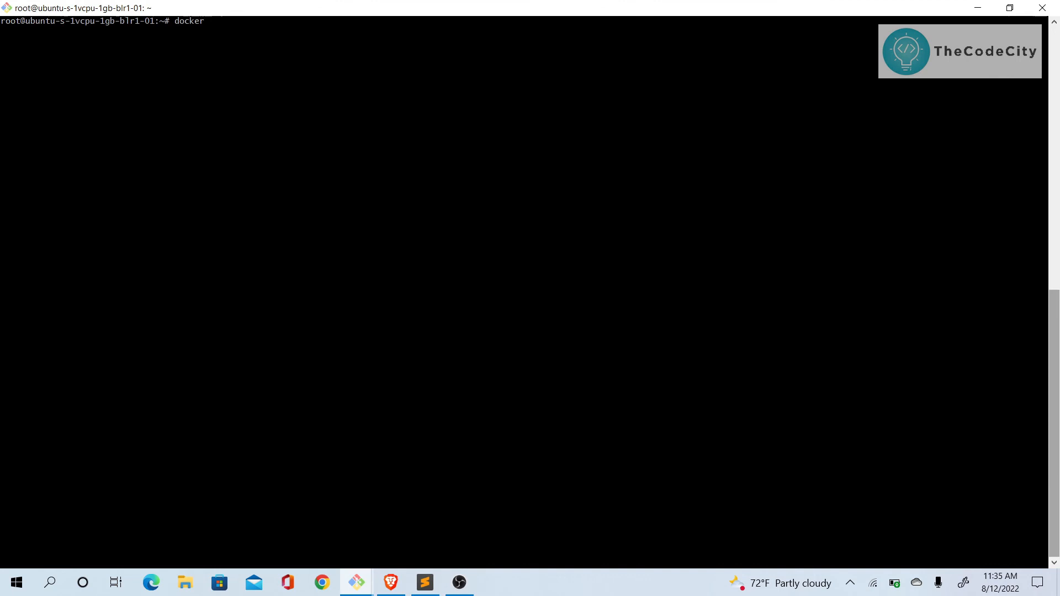
- Check versions: docker-compose reports 1.29.2 and docker reports 20.10.17
text(-c)
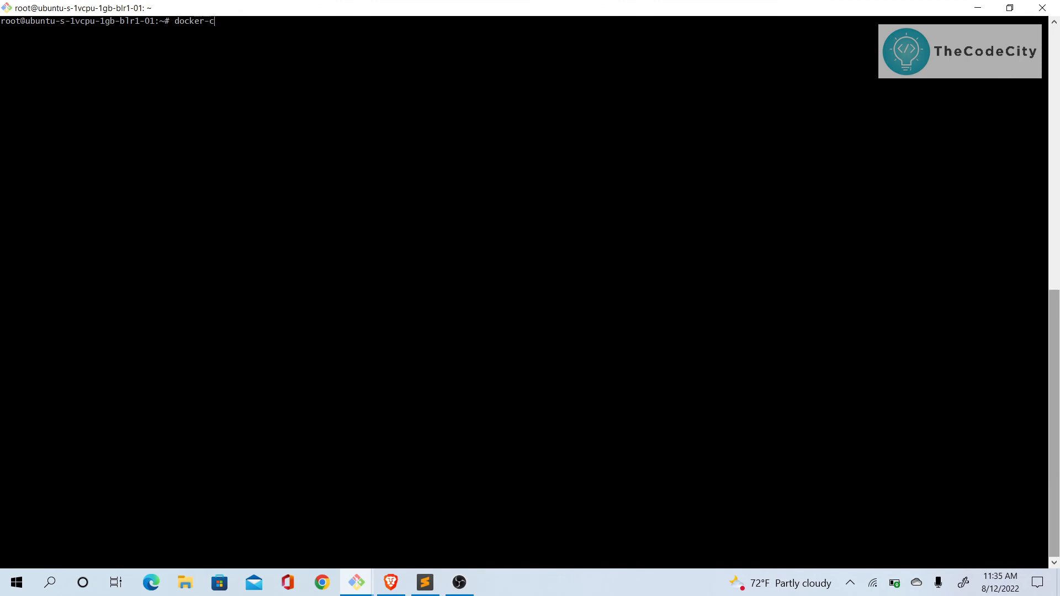
text(ompose --version)
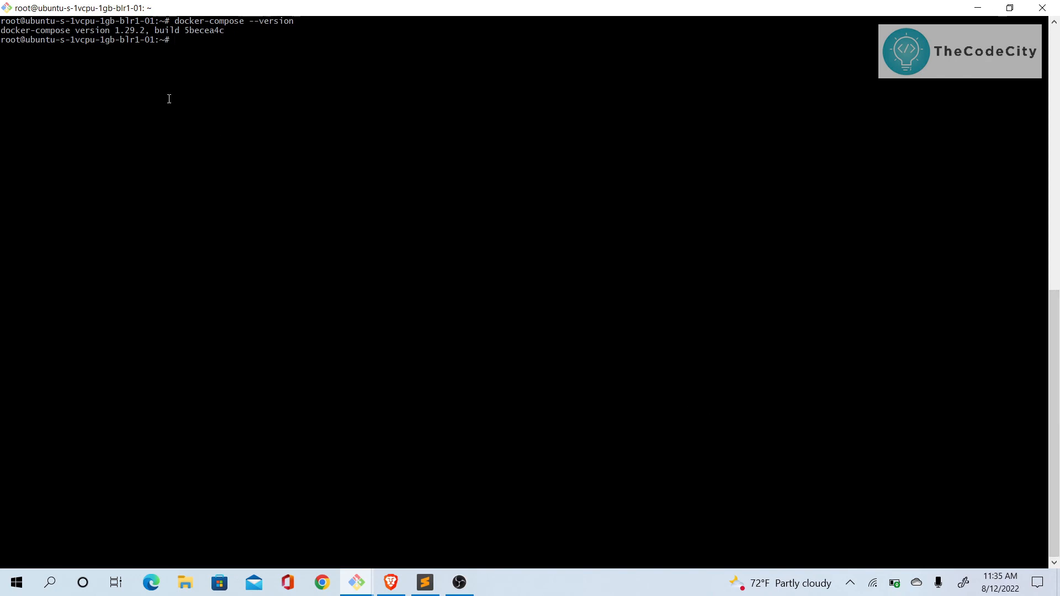
double_click(122, 30)
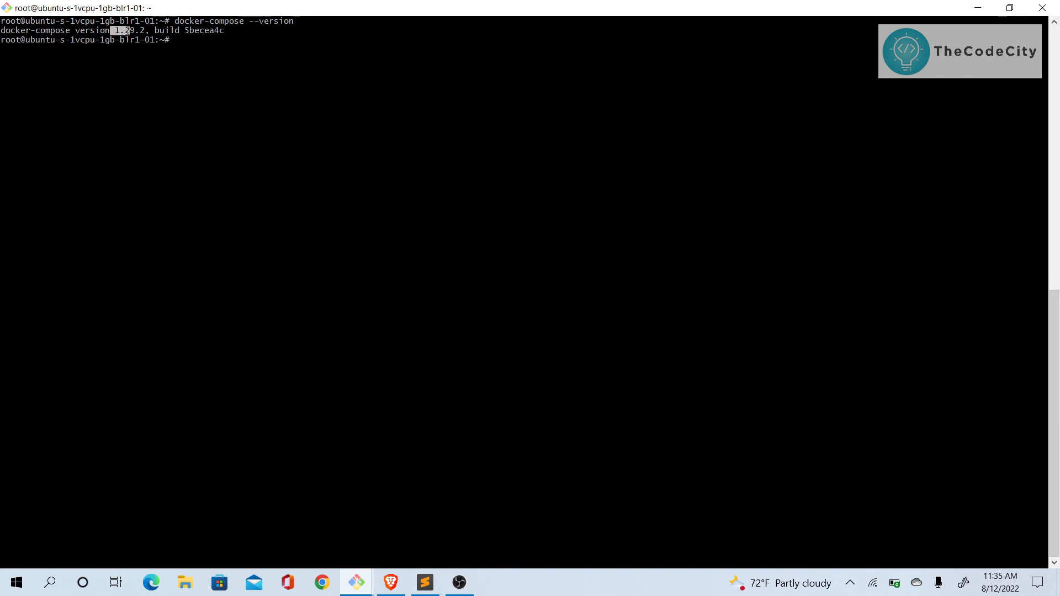
text(sudo docker-compose)
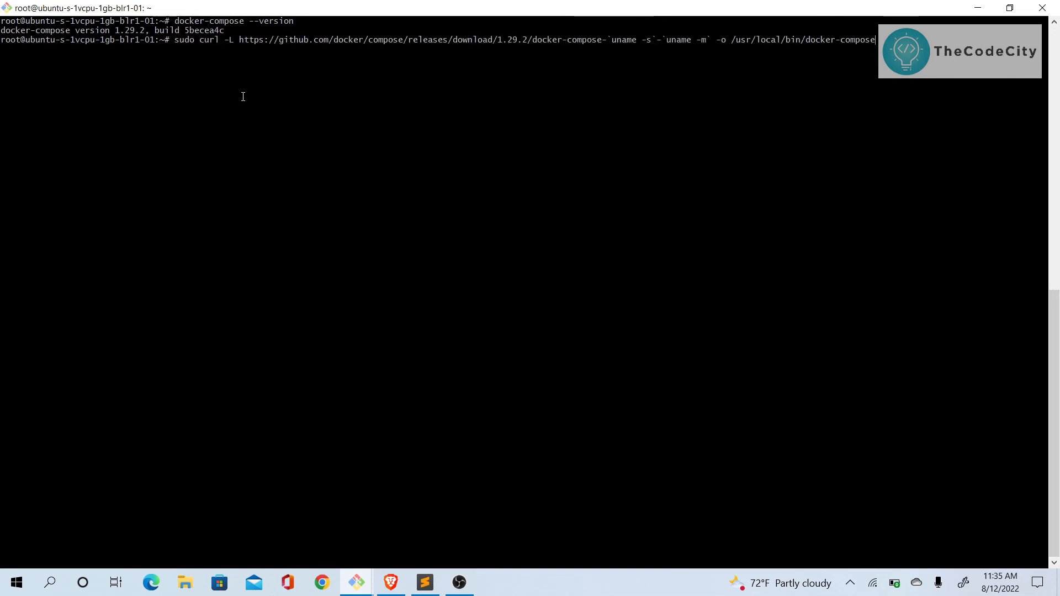
drag(261, 39, 527, 39)
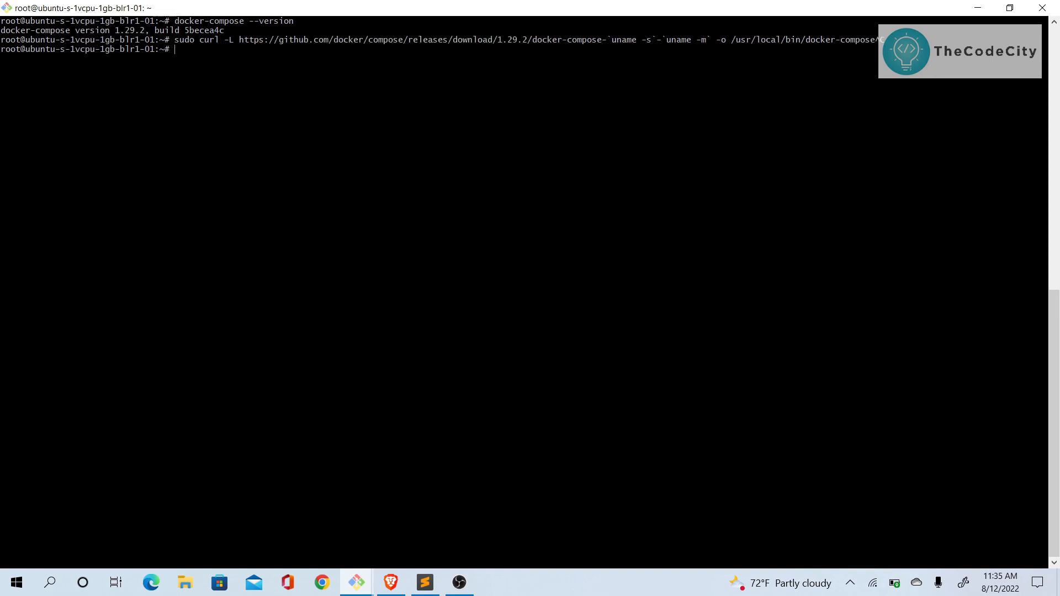
text(docker --version)
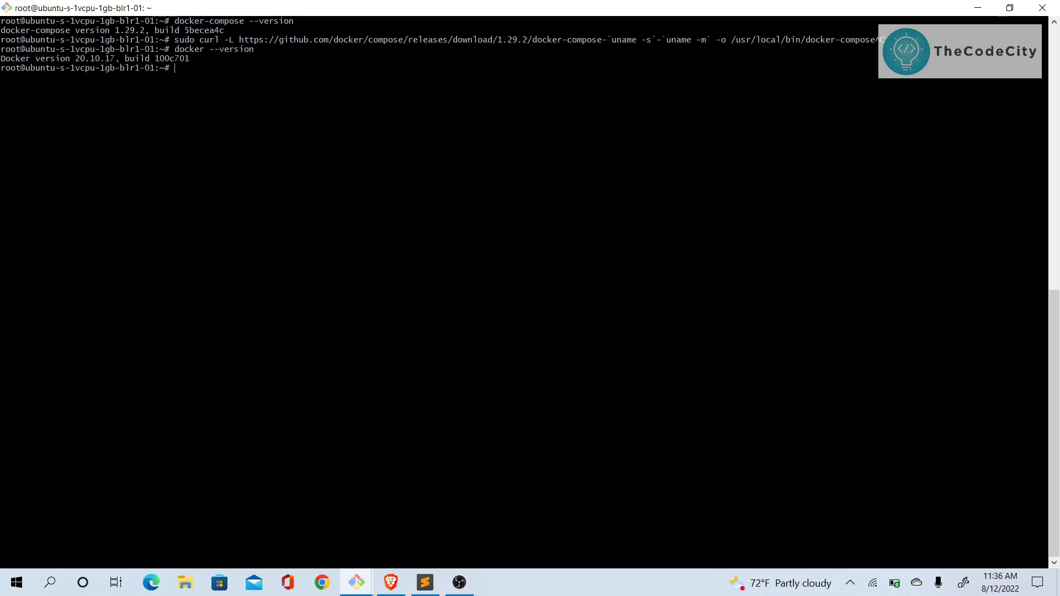
text(docker-compose --version)
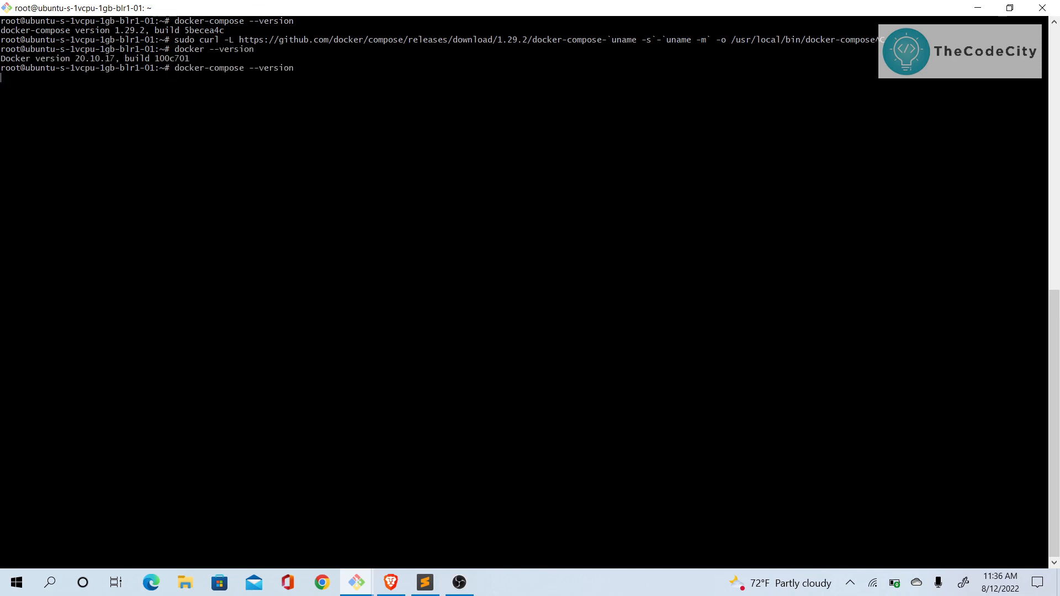